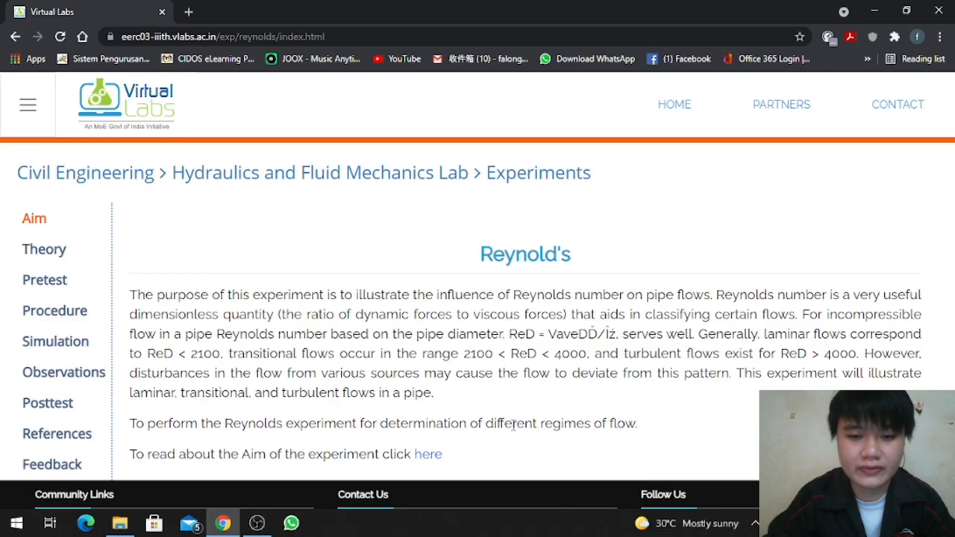
# Step: Read the Reynolds experiment procedure, then open the simulation showing the water tank apparatus
pyautogui.click(54, 310)
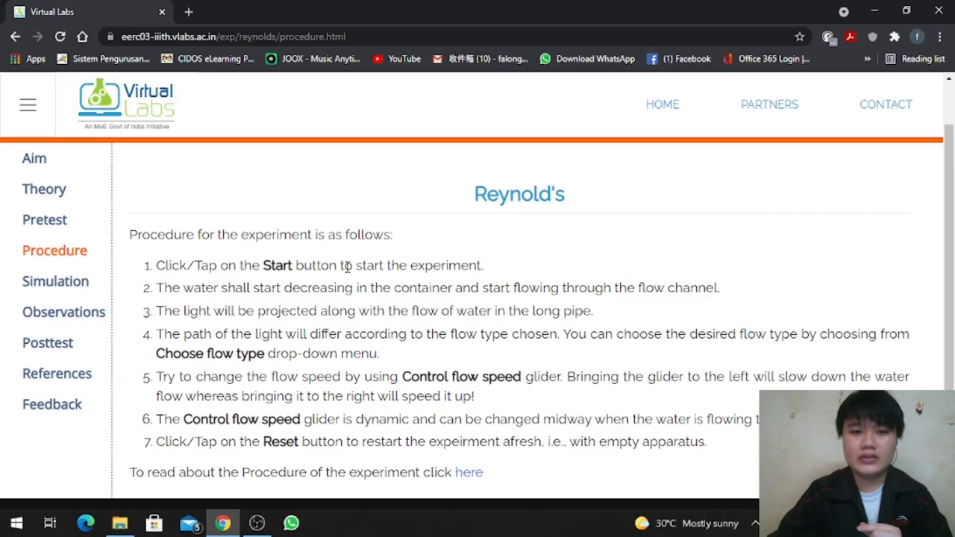
pyautogui.moveTo(399, 288)
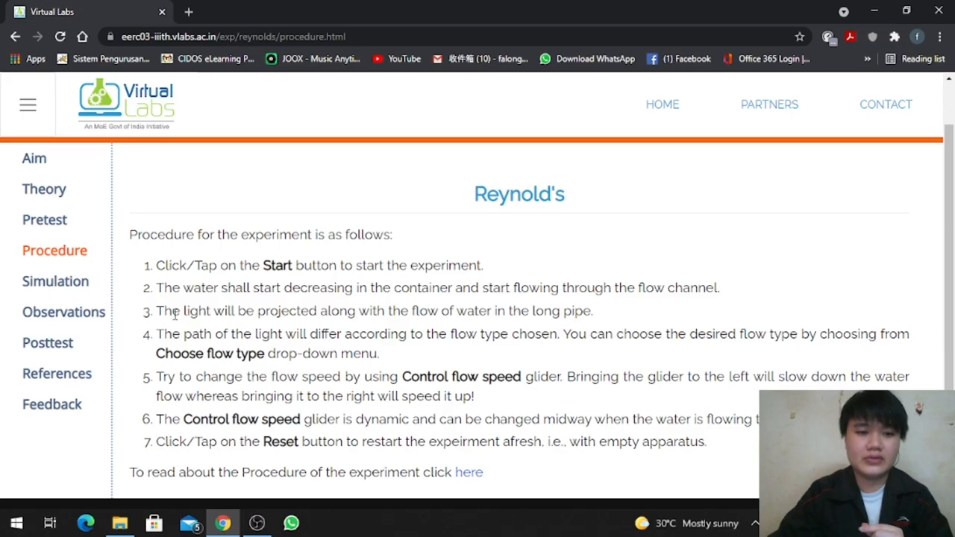
pyautogui.moveTo(528, 311)
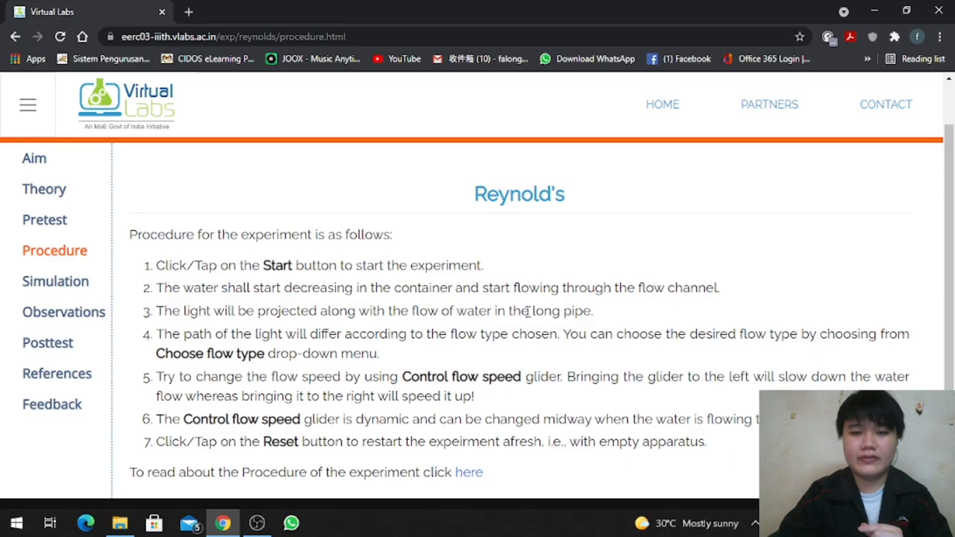
pyautogui.moveTo(302, 334)
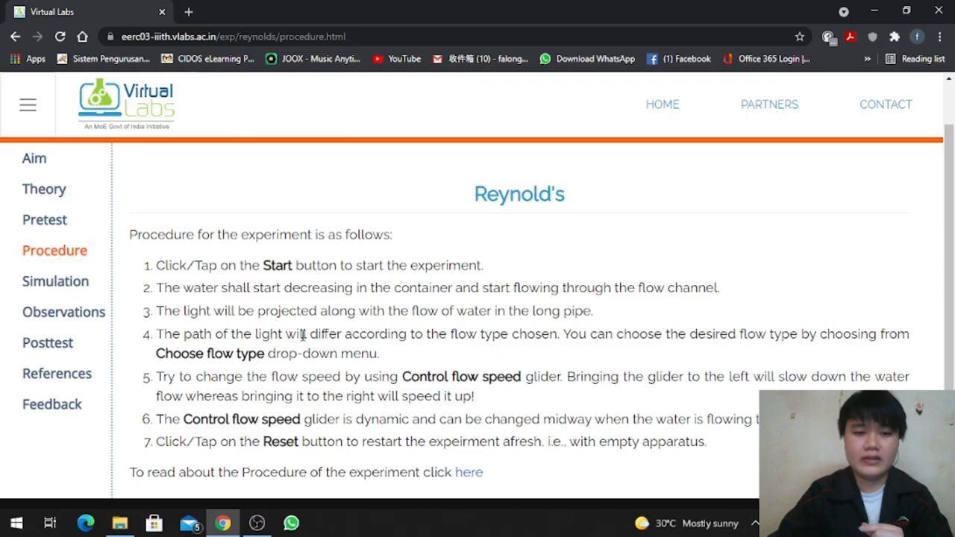
pyautogui.moveTo(715, 339)
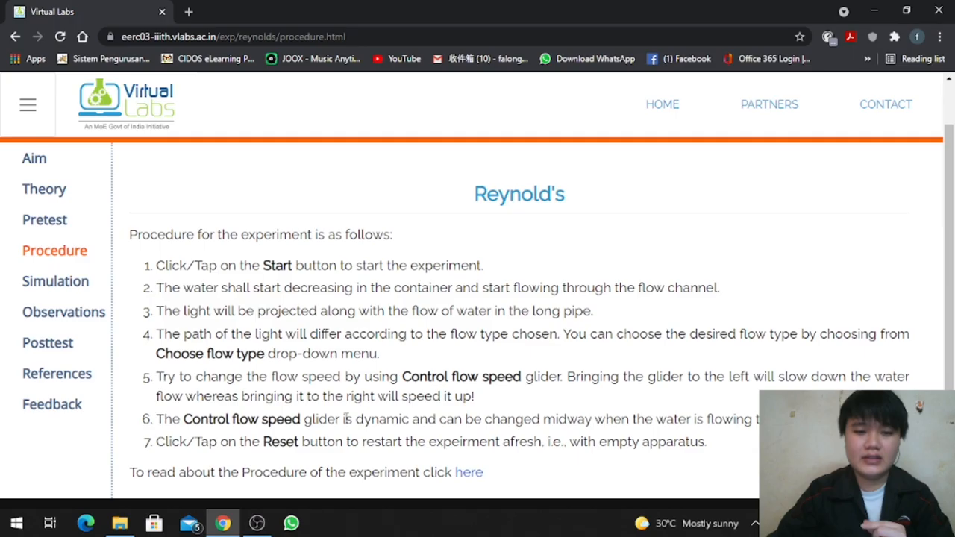
pyautogui.moveTo(639, 419)
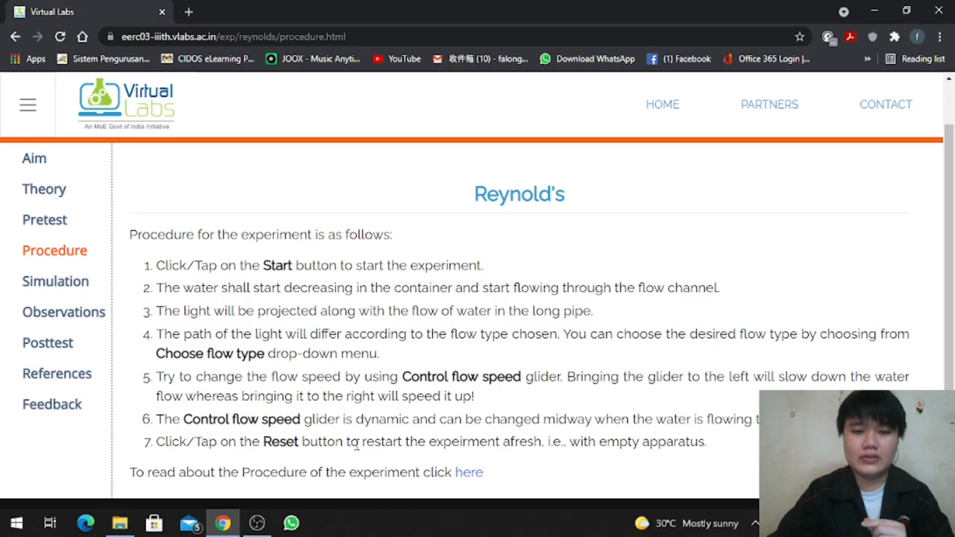
pyautogui.click(56, 281)
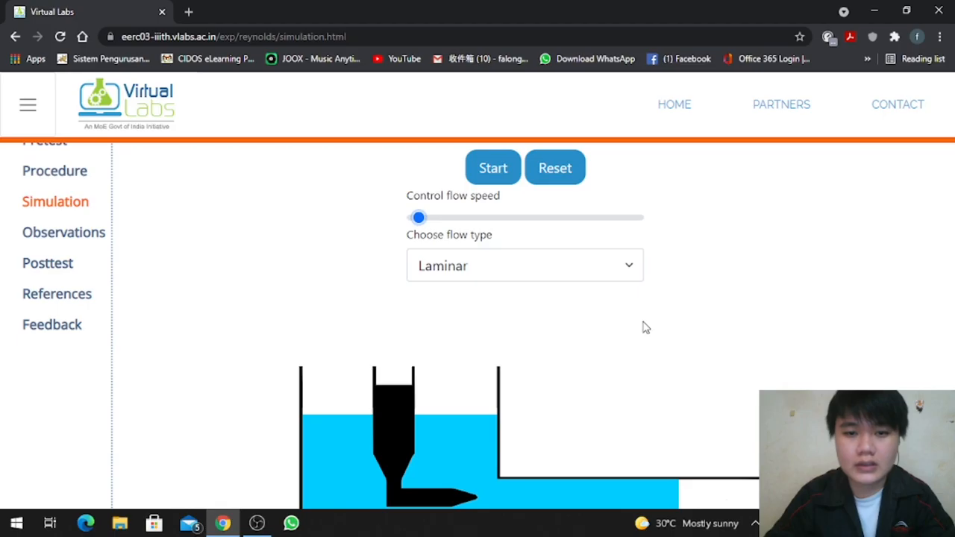